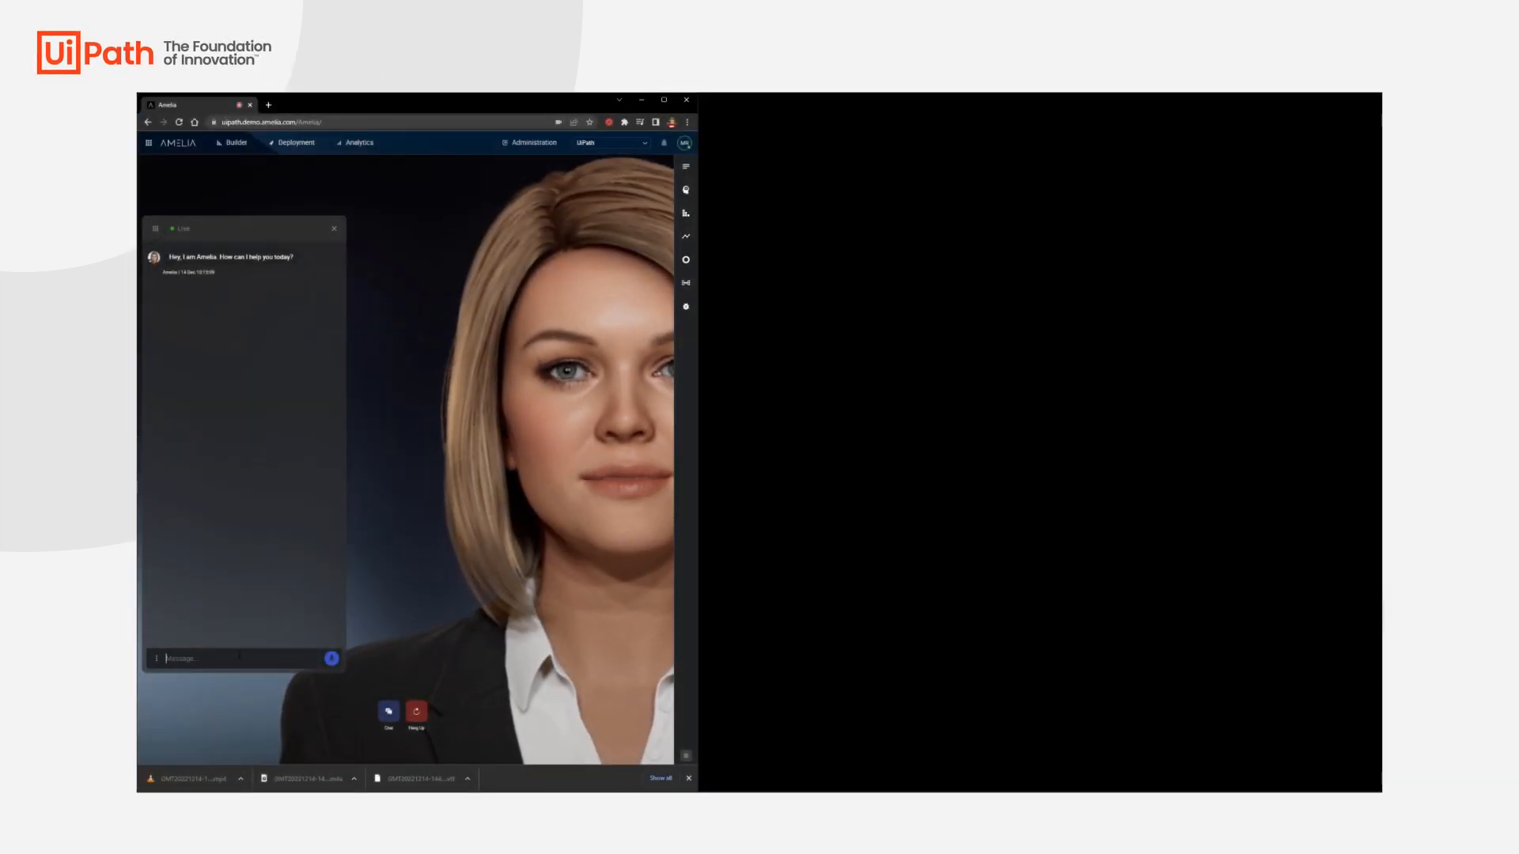
Send the chat message 'can you reset' to the Amelia virtual assistant.
{"action": "type", "text": "can you reset"}
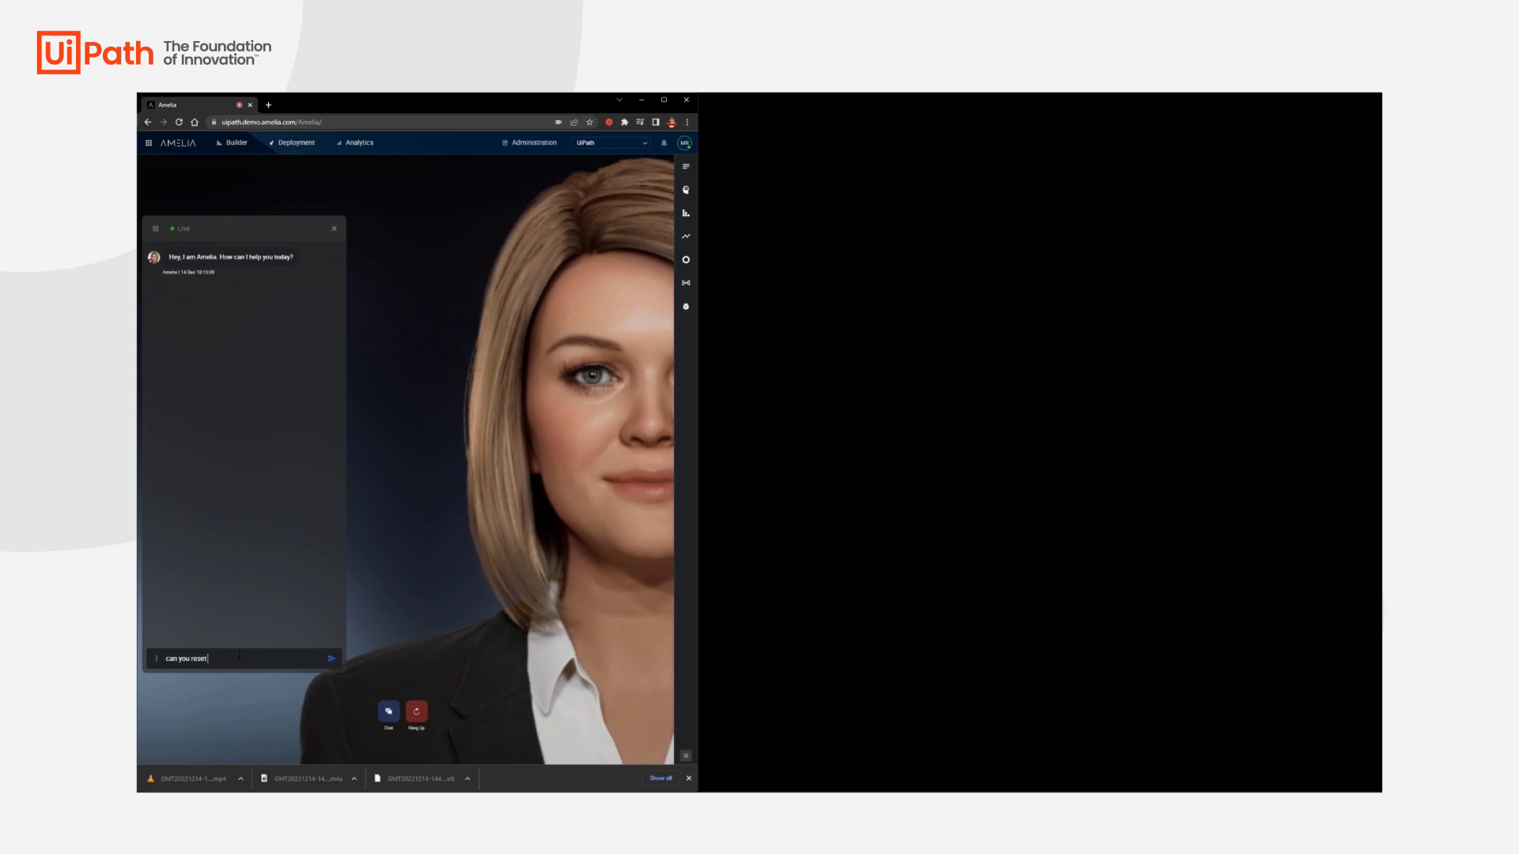
{"action": "left_click", "coordinate": [331, 658]}
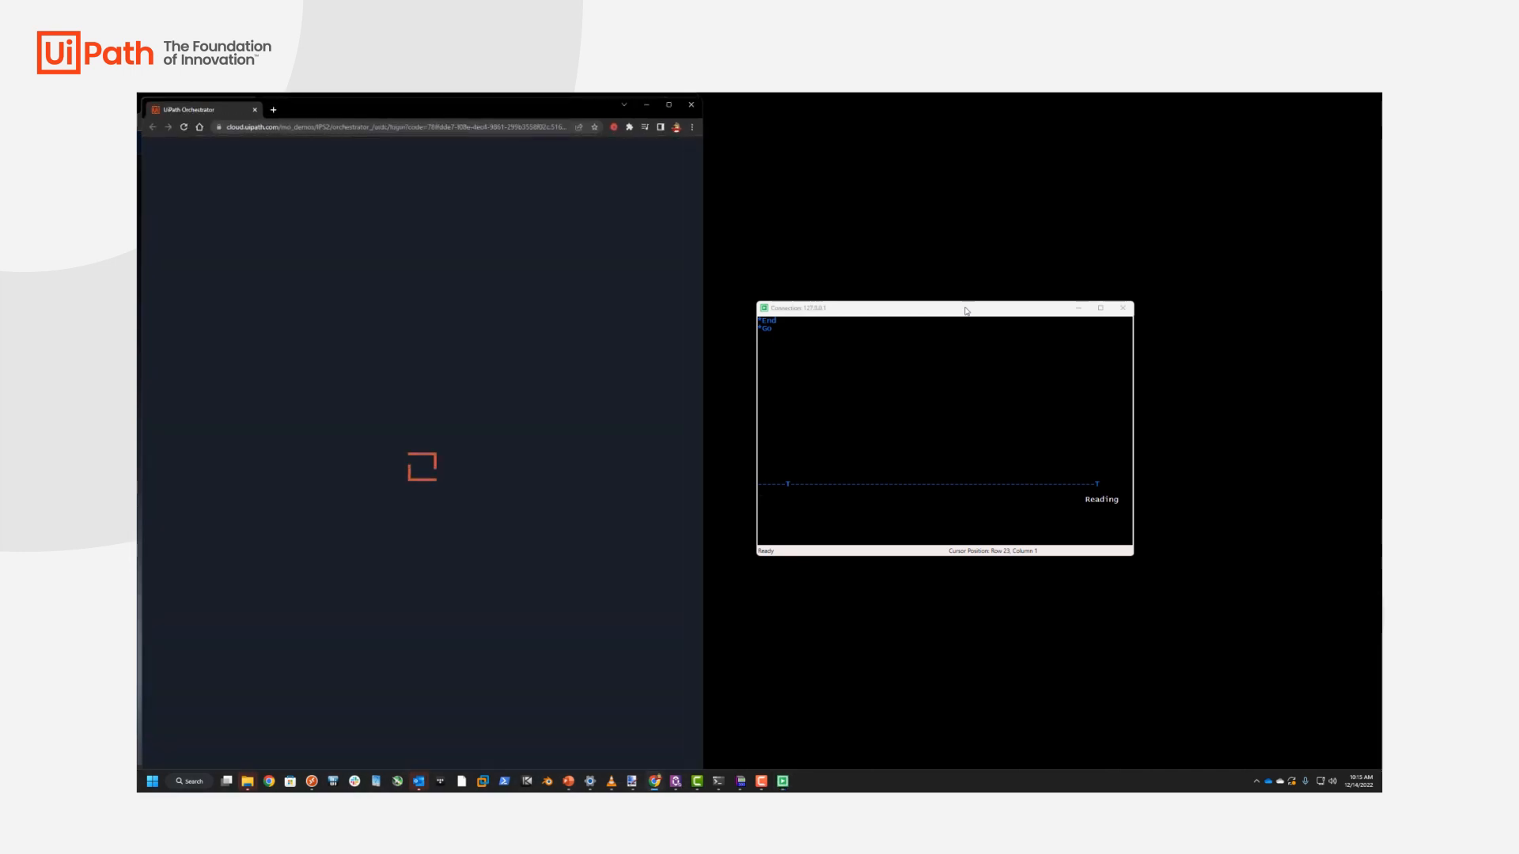
Bring the terminal emulator host session up beside the Orchestrator Assets list.
{"action": "left_click", "coordinate": [541, 148]}
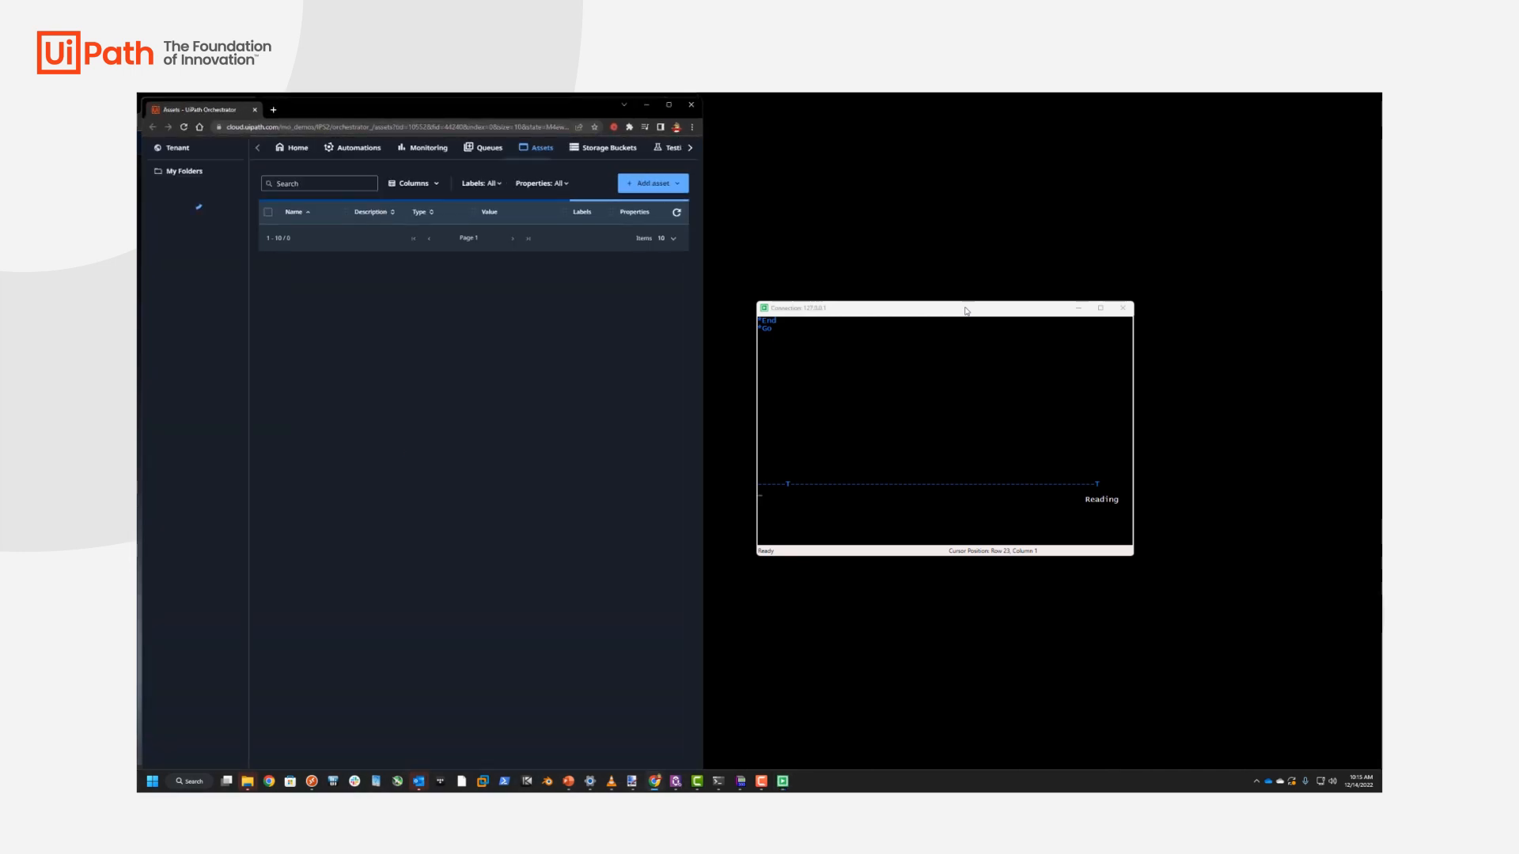